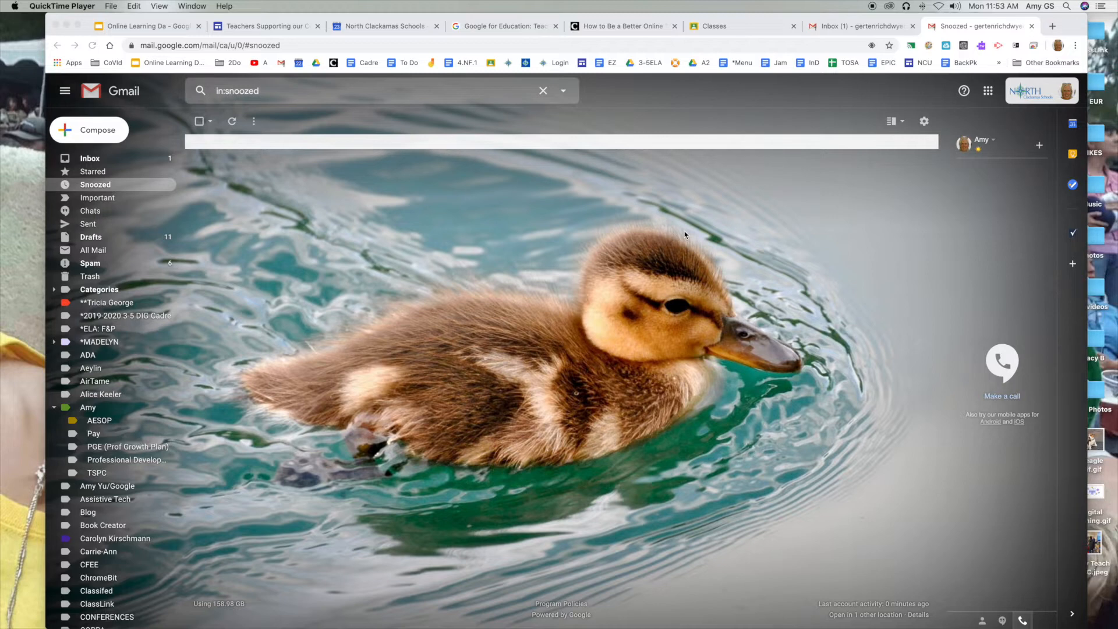
mouse_move(777, 244)
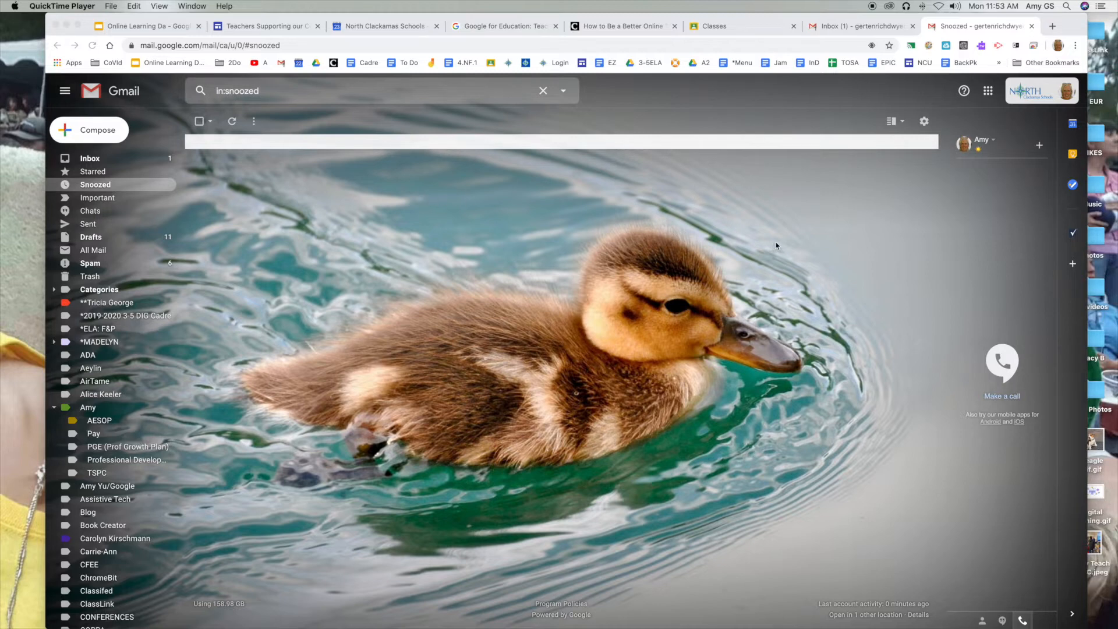
Step: Open the gear quick settings menu over the empty Snoozed mailbox
click(924, 121)
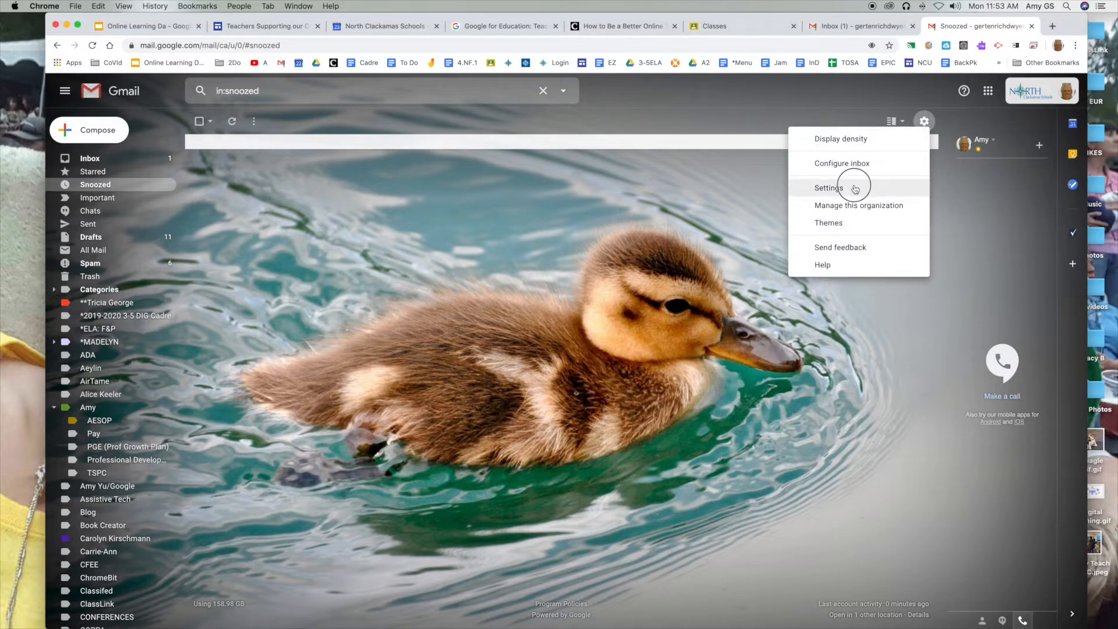
Step: Go to full Settings and view the Chat section, confirming chat is on
click(855, 187)
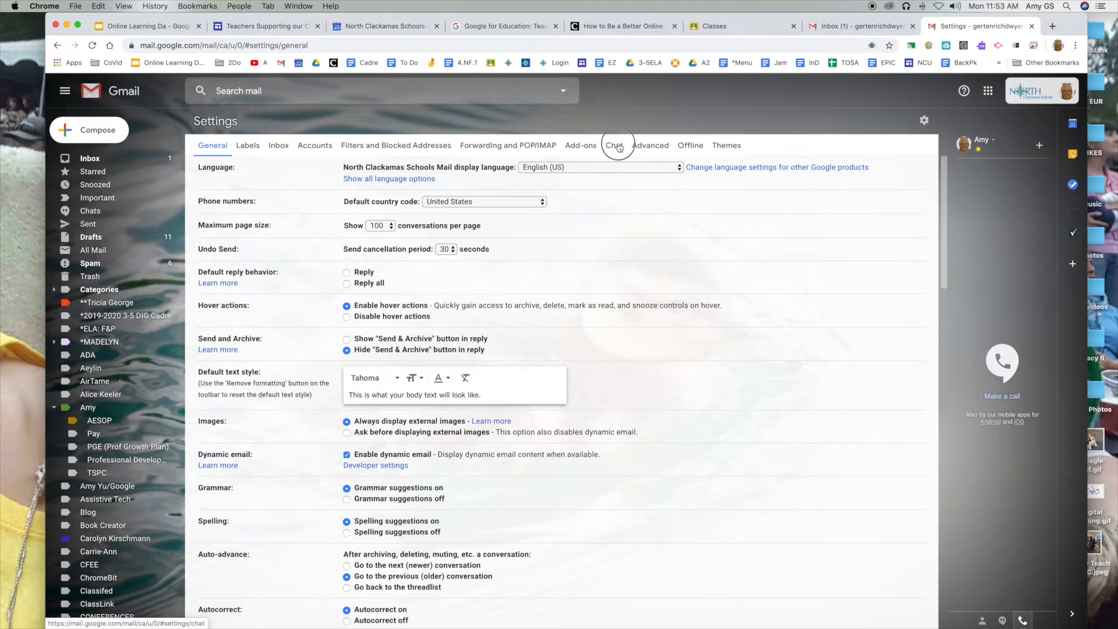
click(614, 145)
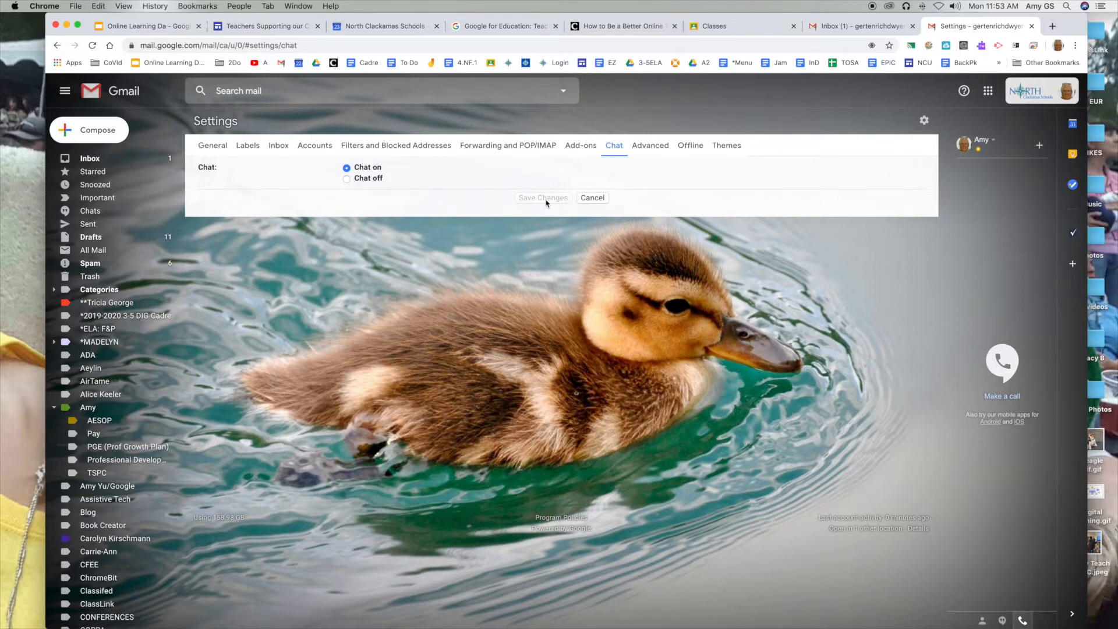
mouse_move(616, 173)
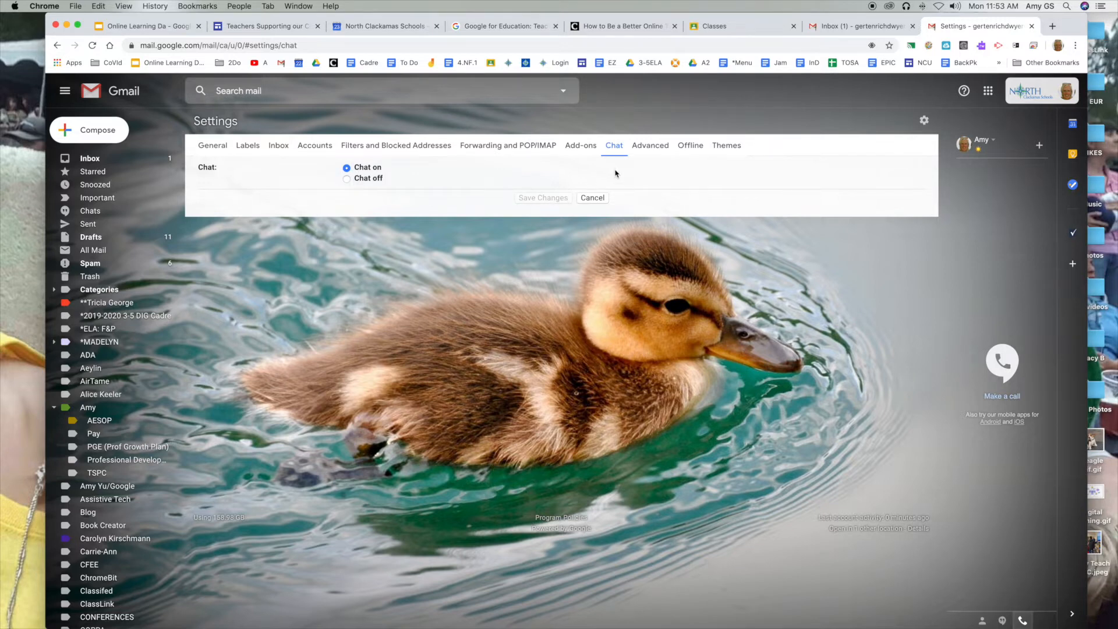
Step: Check that Right-side chat is enabled under Advanced, then return to Snoozed
click(650, 145)
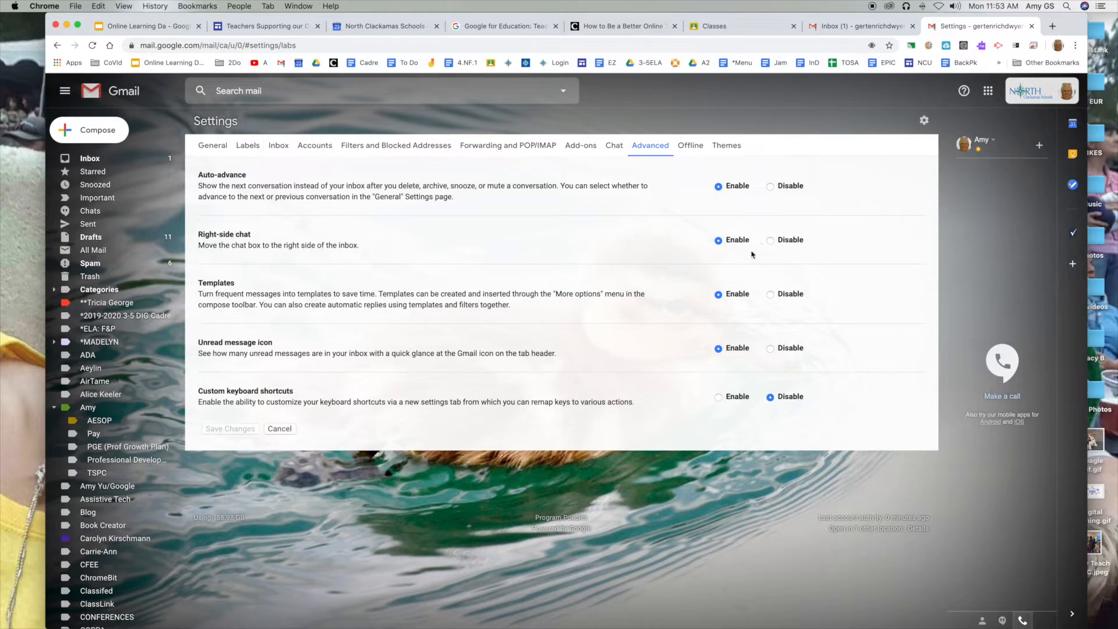
mouse_move(227, 428)
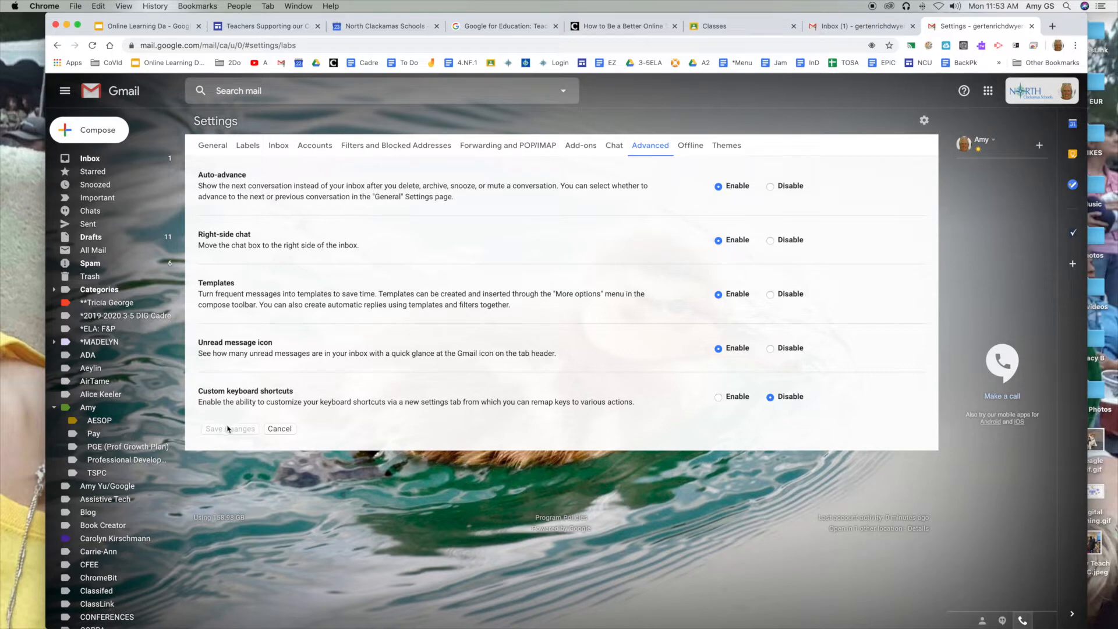
click(95, 185)
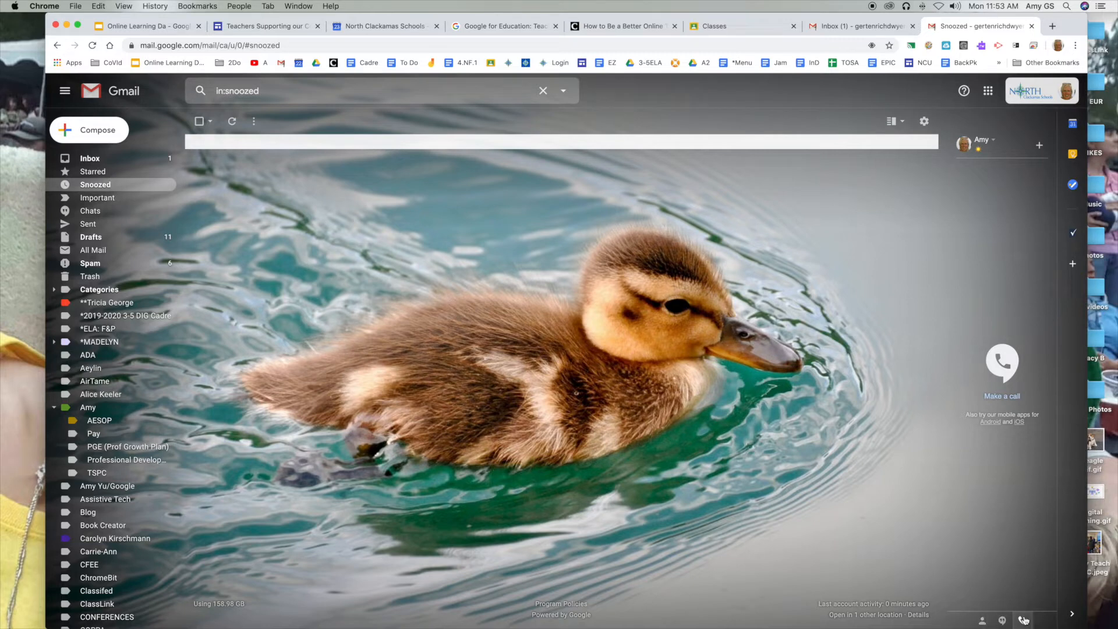
mouse_move(1029, 612)
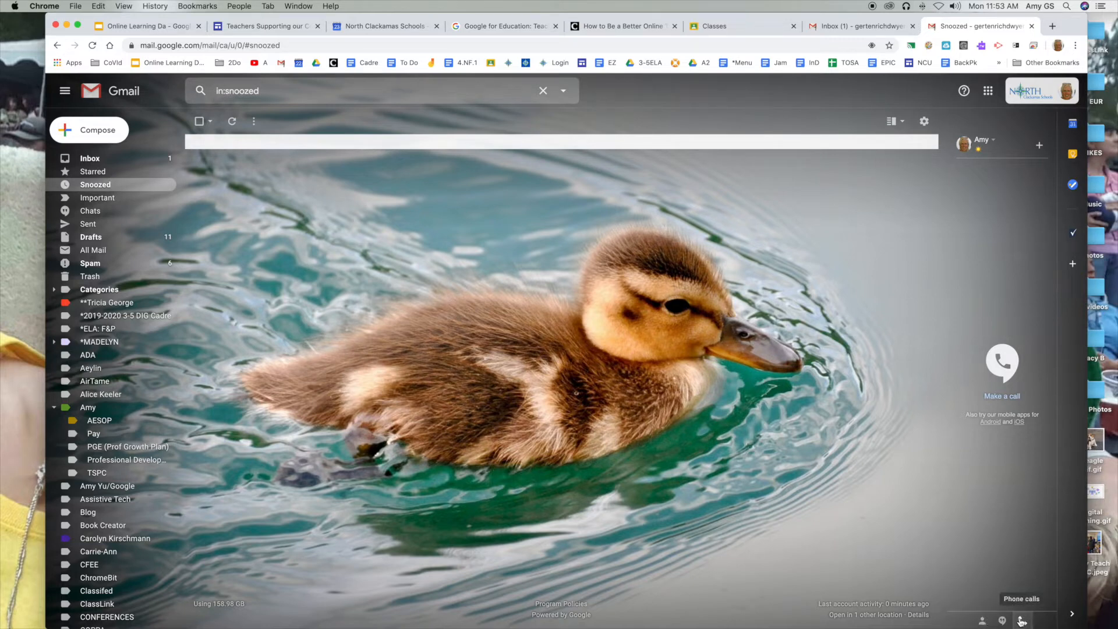
mouse_move(981, 621)
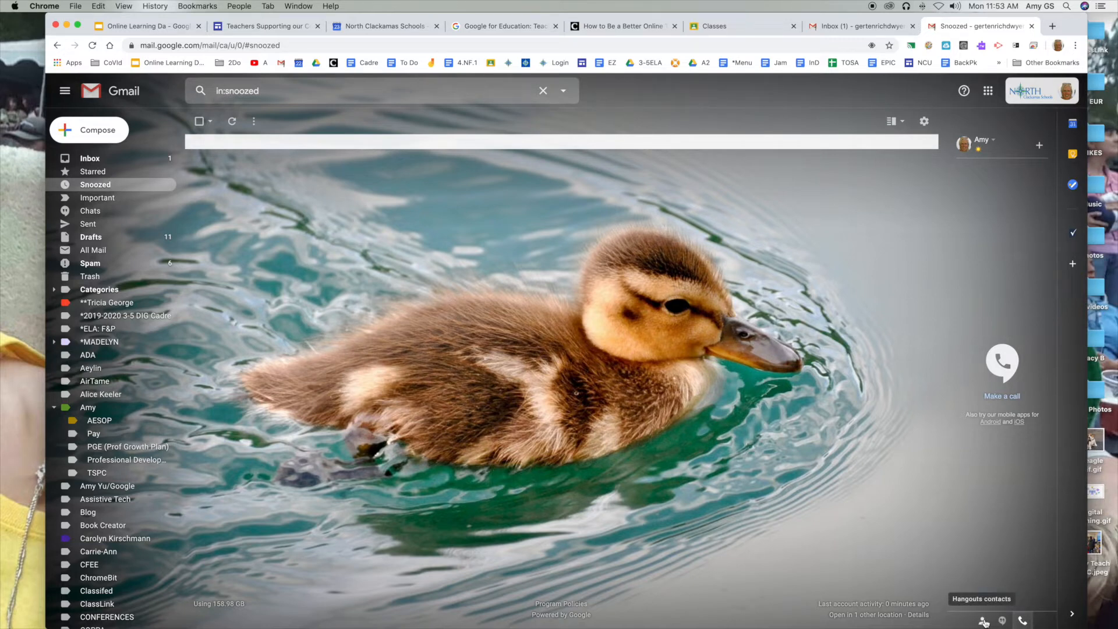
mouse_move(838, 606)
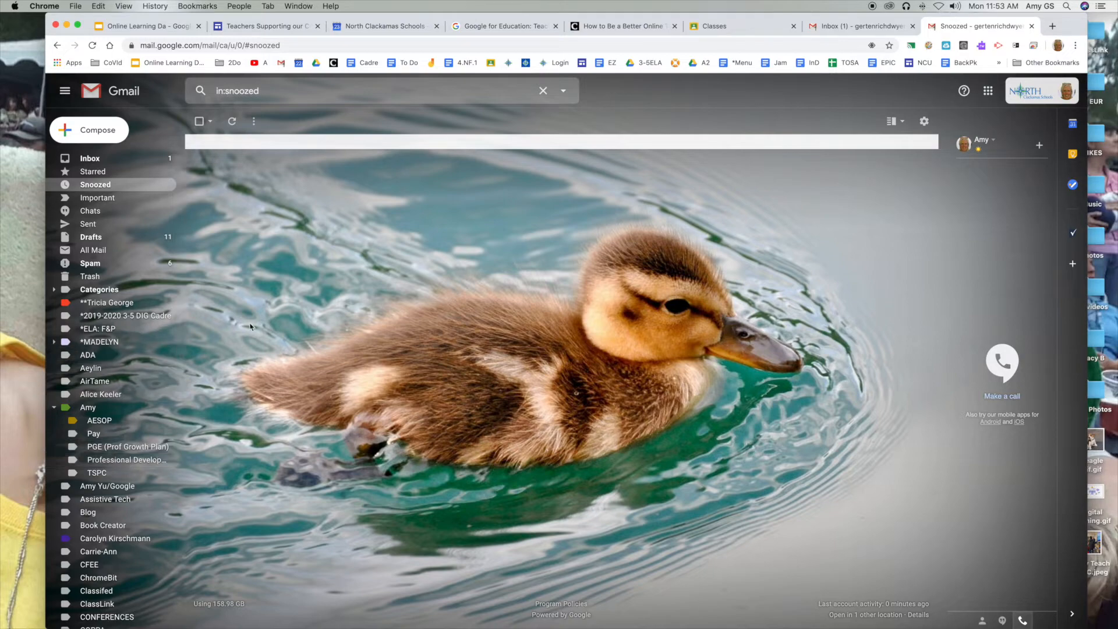
mouse_move(786, 209)
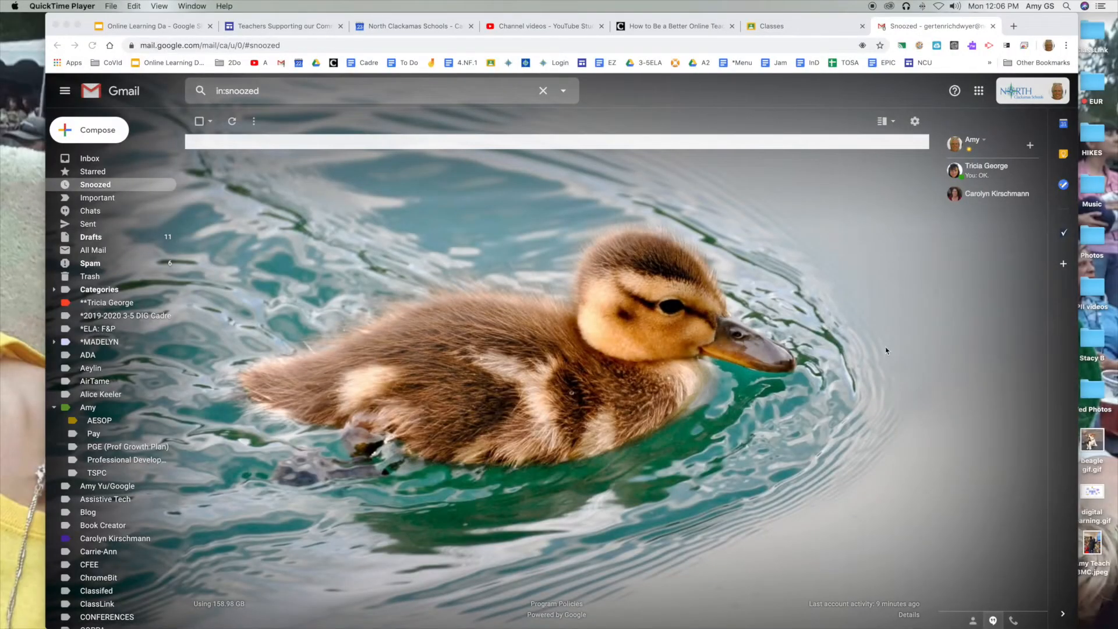
mouse_move(1017, 607)
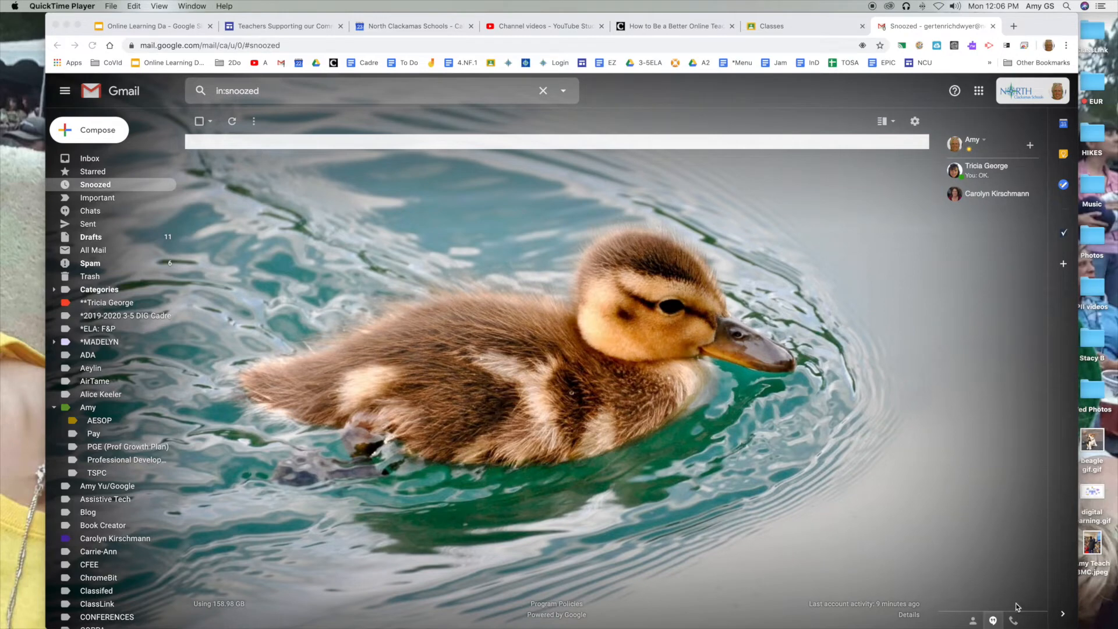
mouse_move(98, 609)
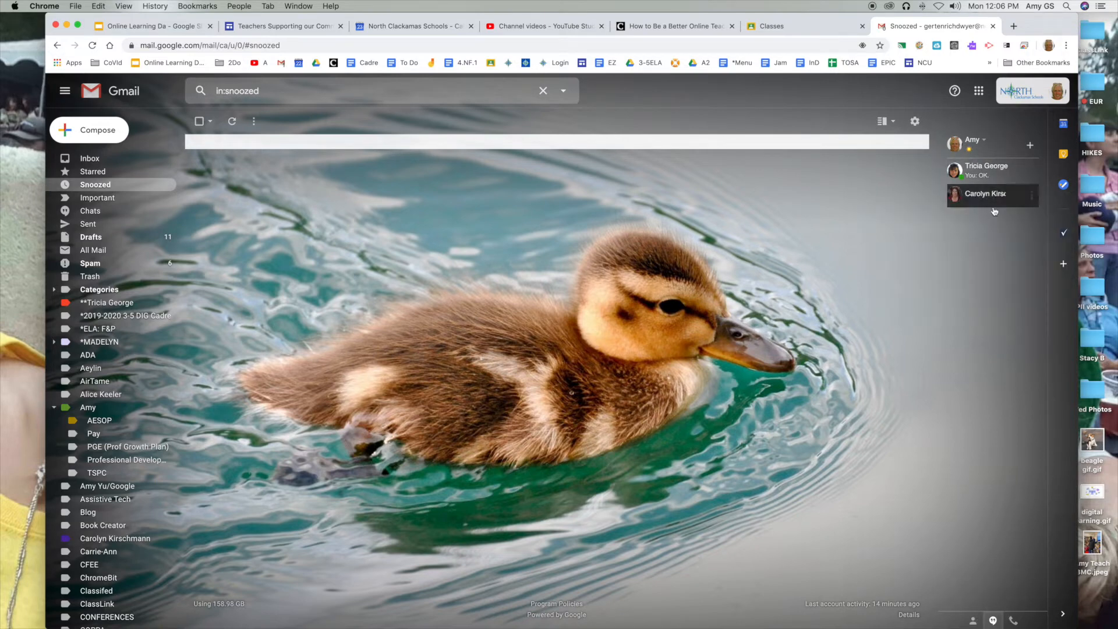
mouse_move(843, 252)
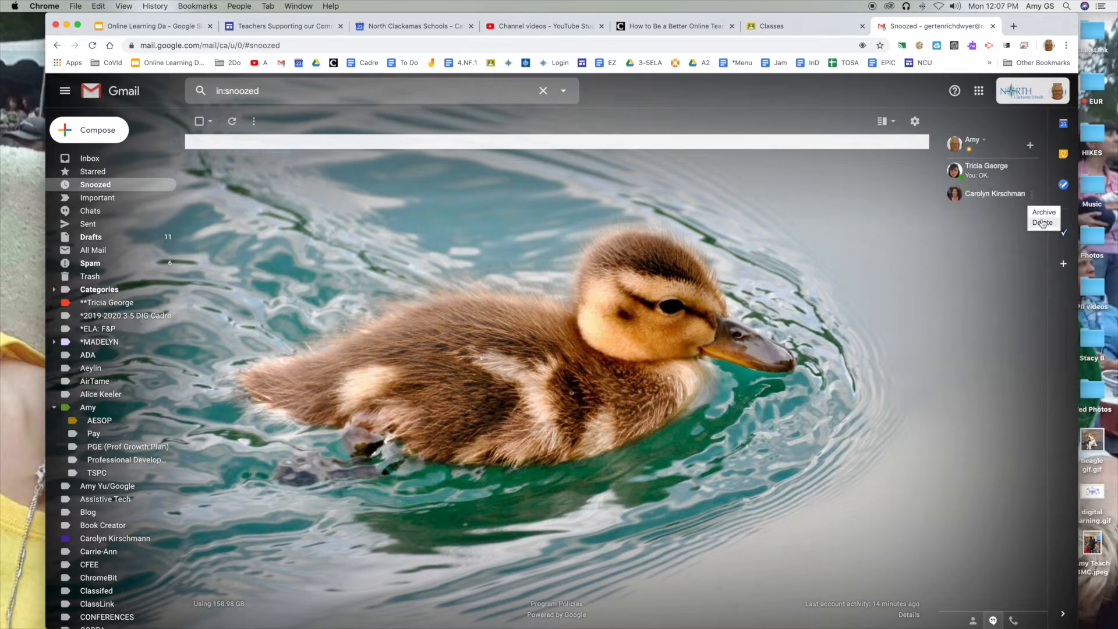
click(1044, 222)
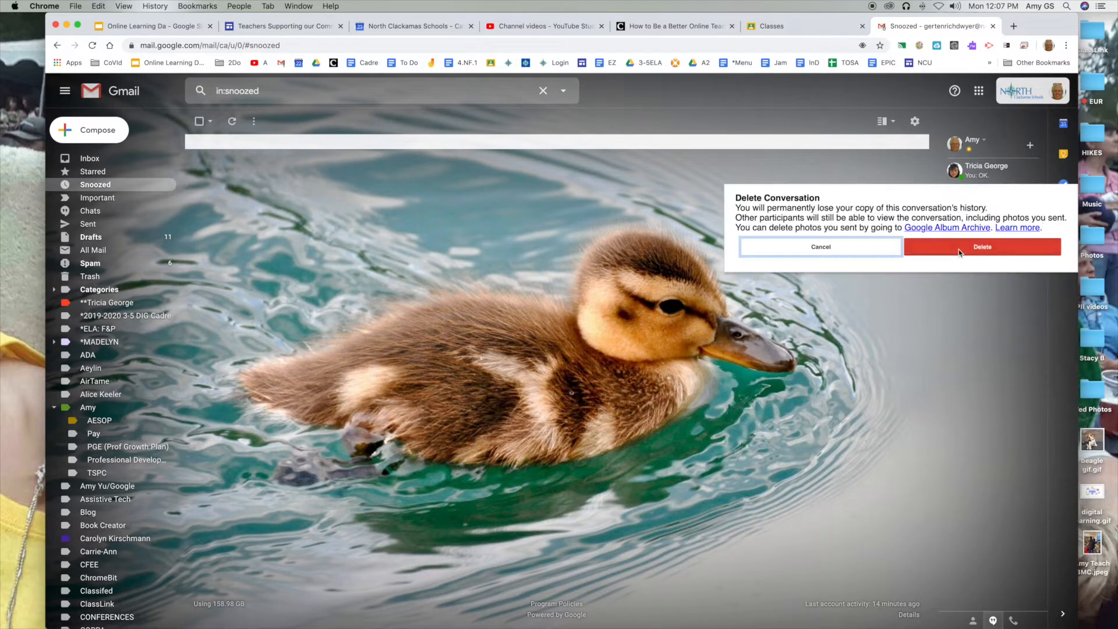
click(982, 247)
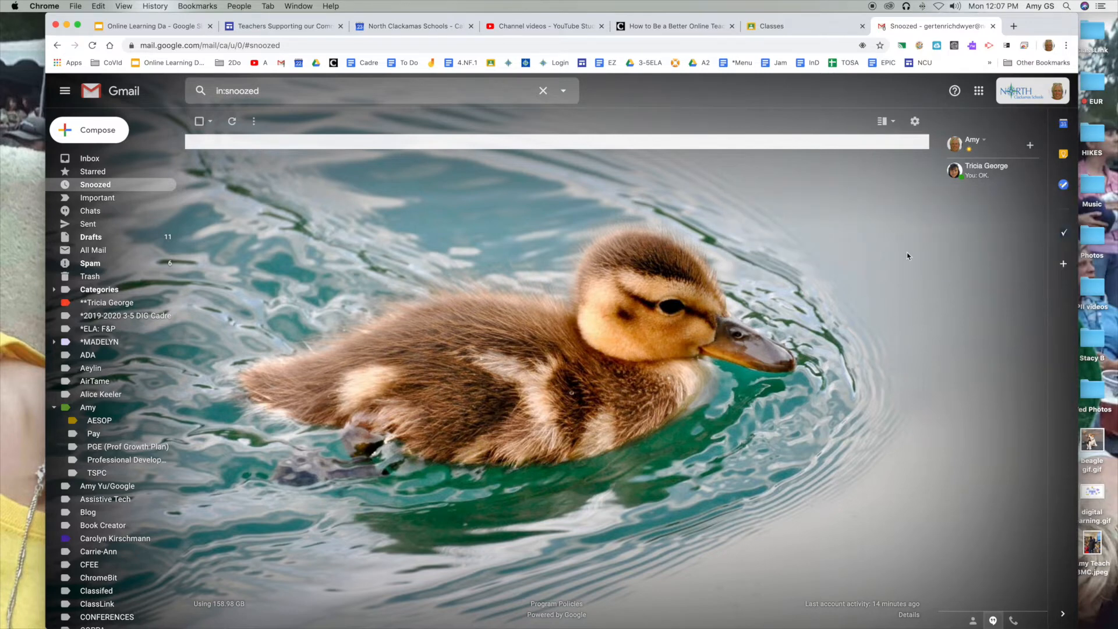
mouse_move(1007, 226)
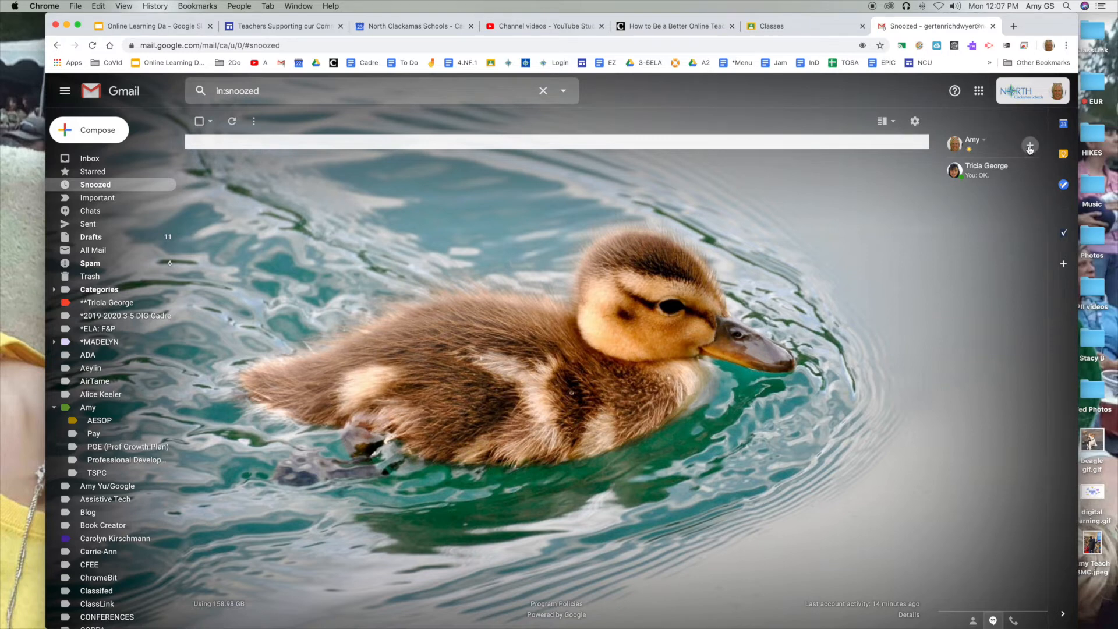
click(1030, 146)
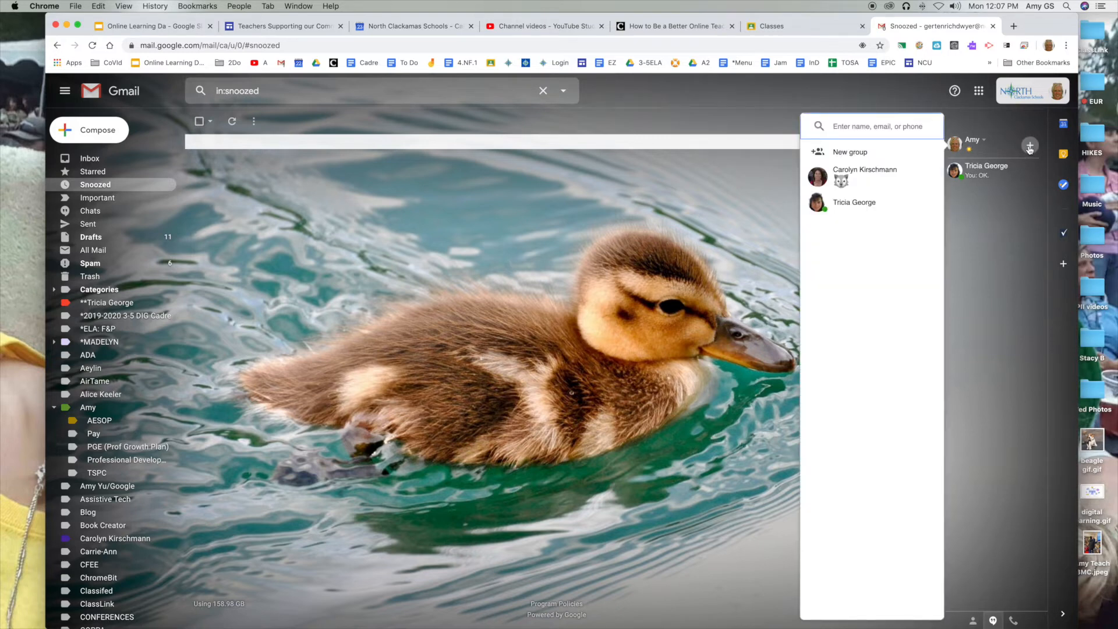
mouse_move(974, 225)
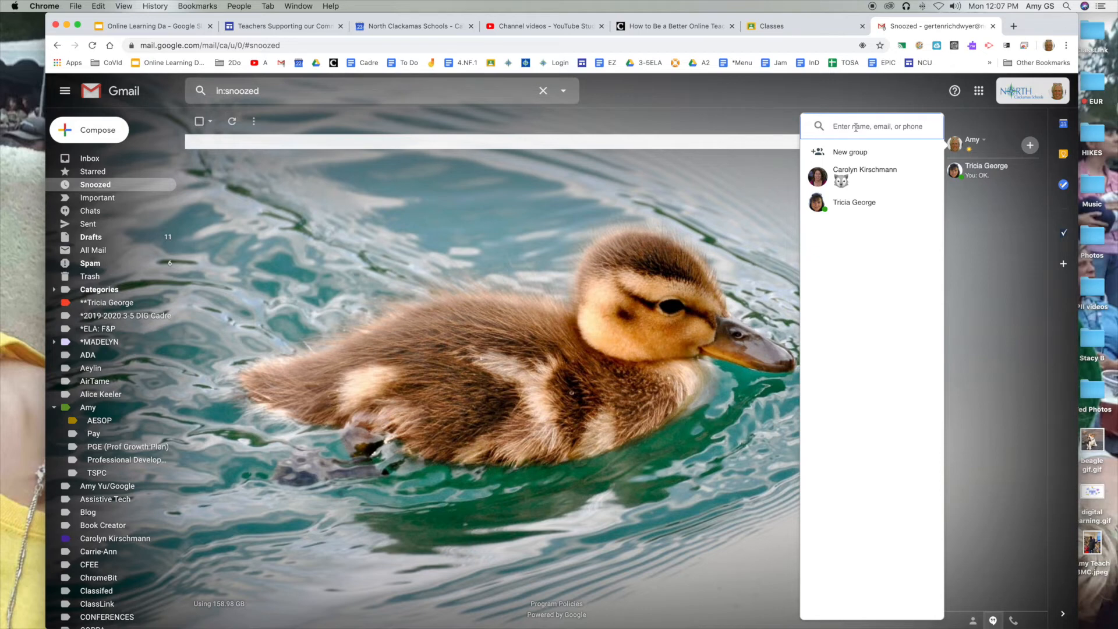
mouse_move(1035, 201)
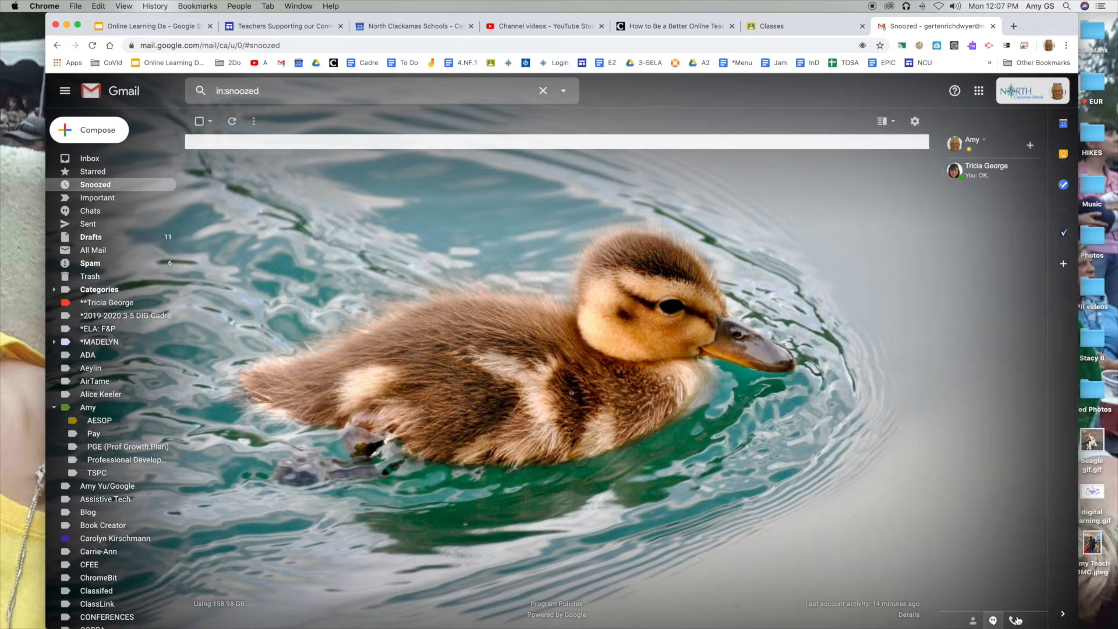
mouse_move(1021, 620)
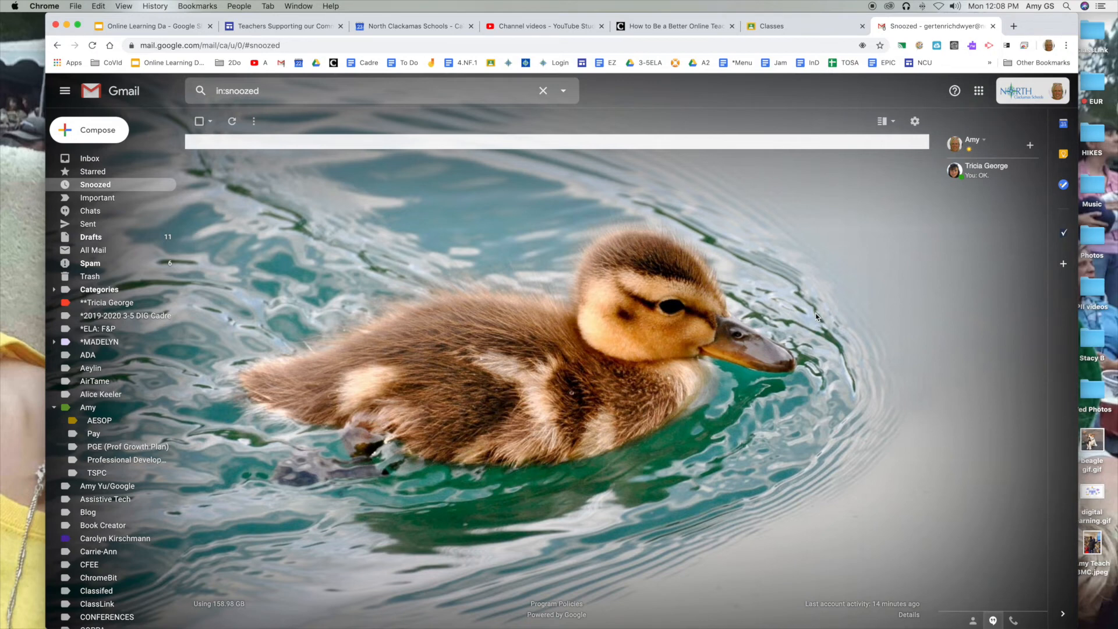
mouse_move(875, 321)
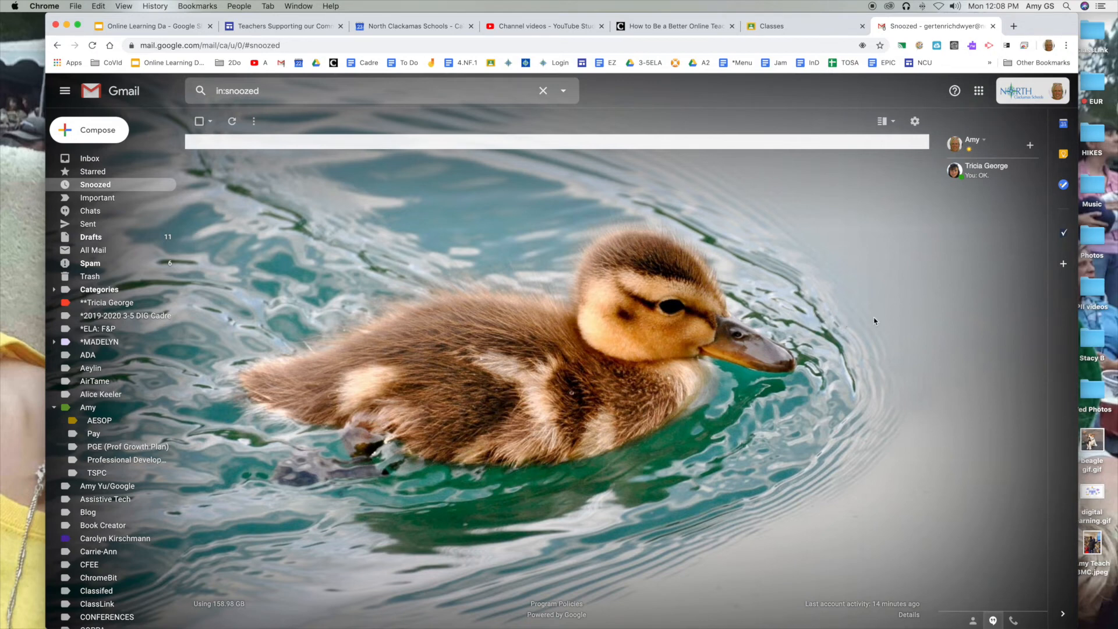
mouse_move(931, 300)
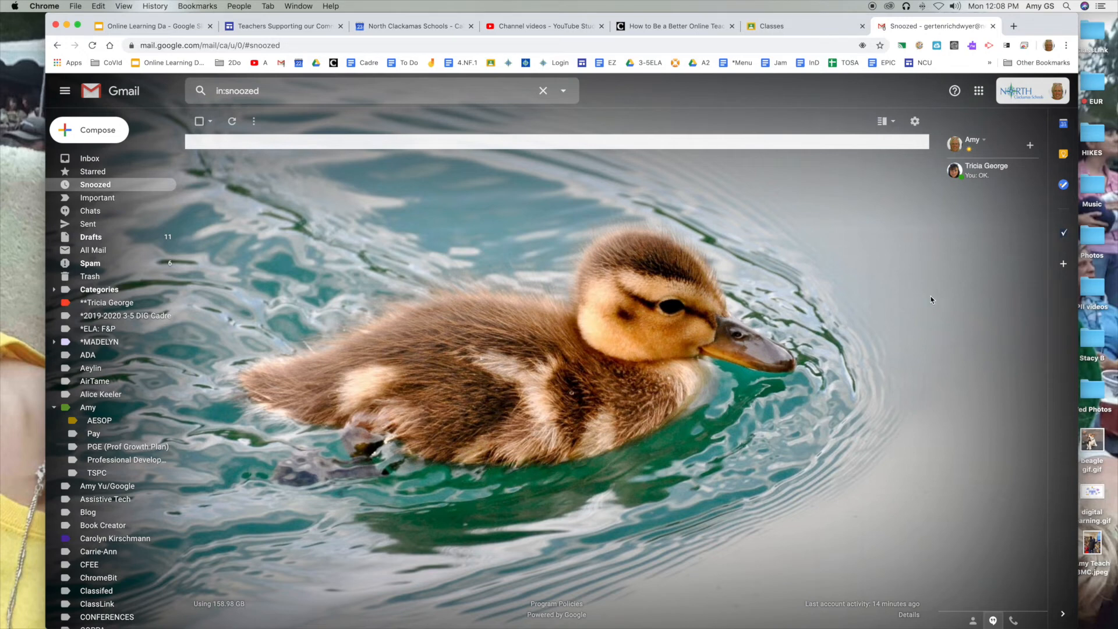
mouse_move(937, 303)
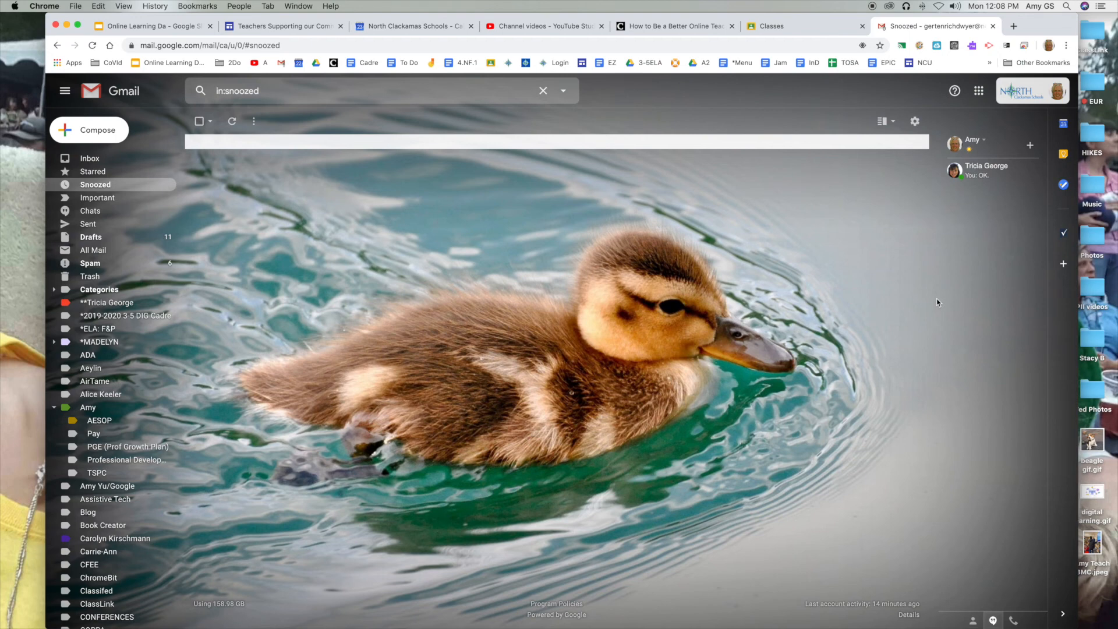
mouse_move(970, 602)
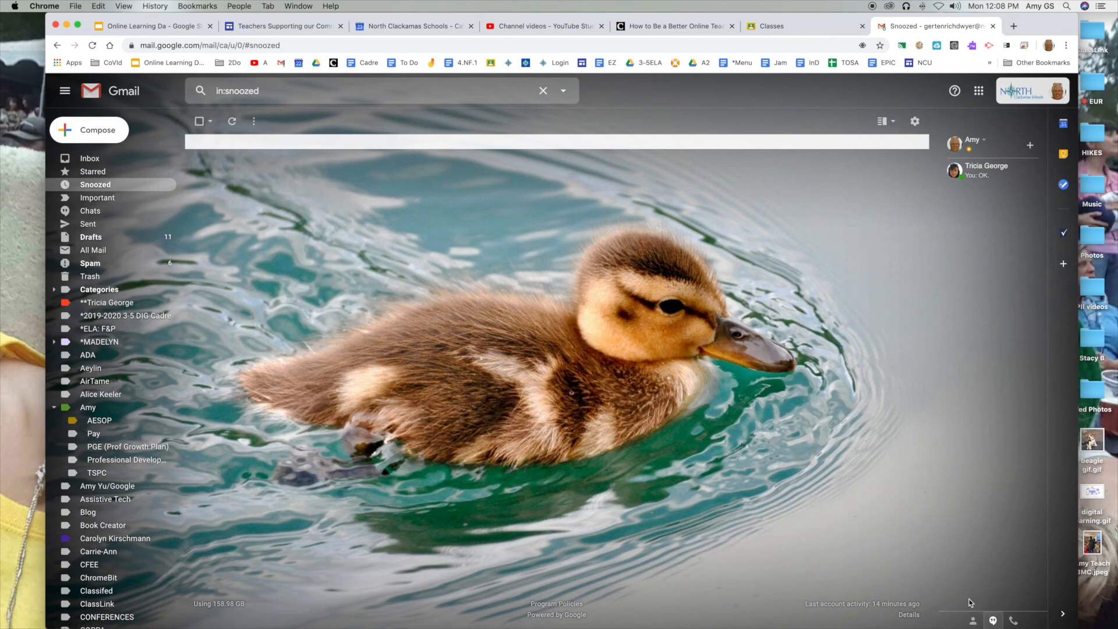
mouse_move(989, 548)
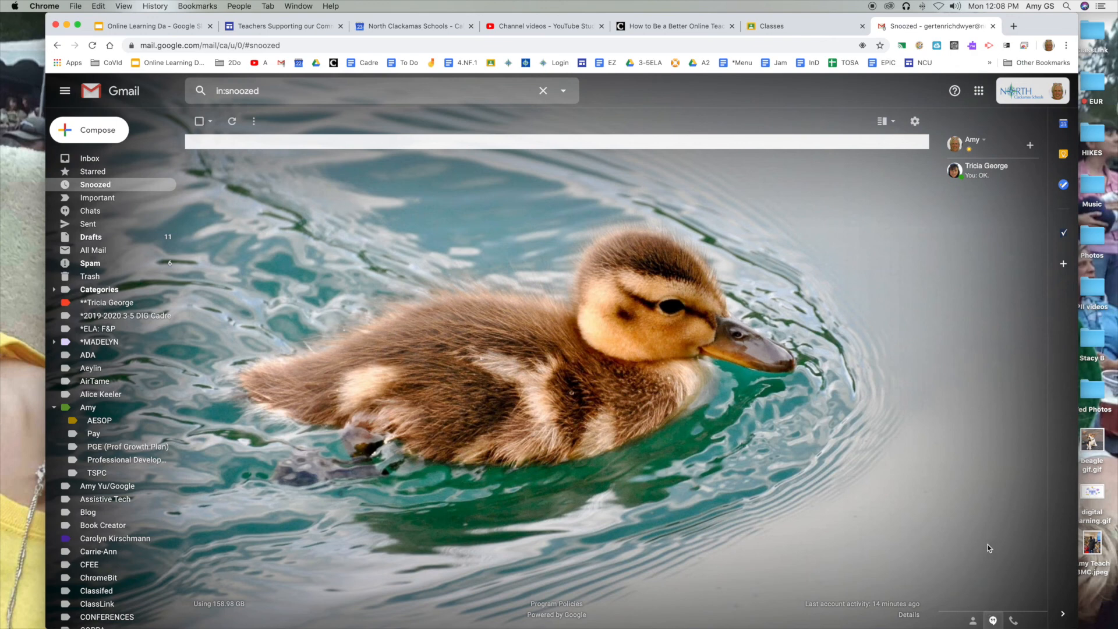